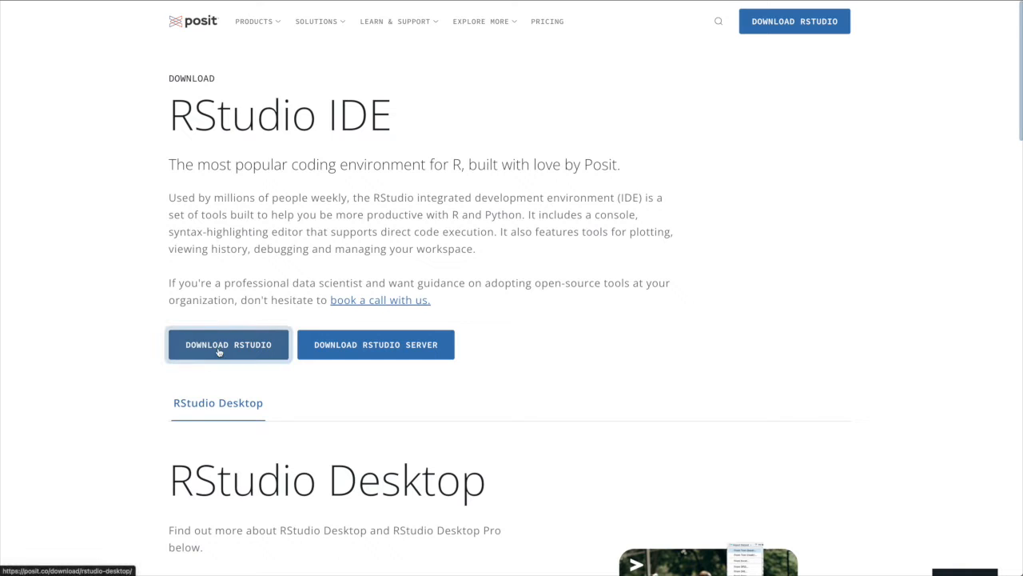
# - Reach the RStudio Desktop download page and follow the 'Download and Install R' link to CRAN
pyautogui.click(227, 345)
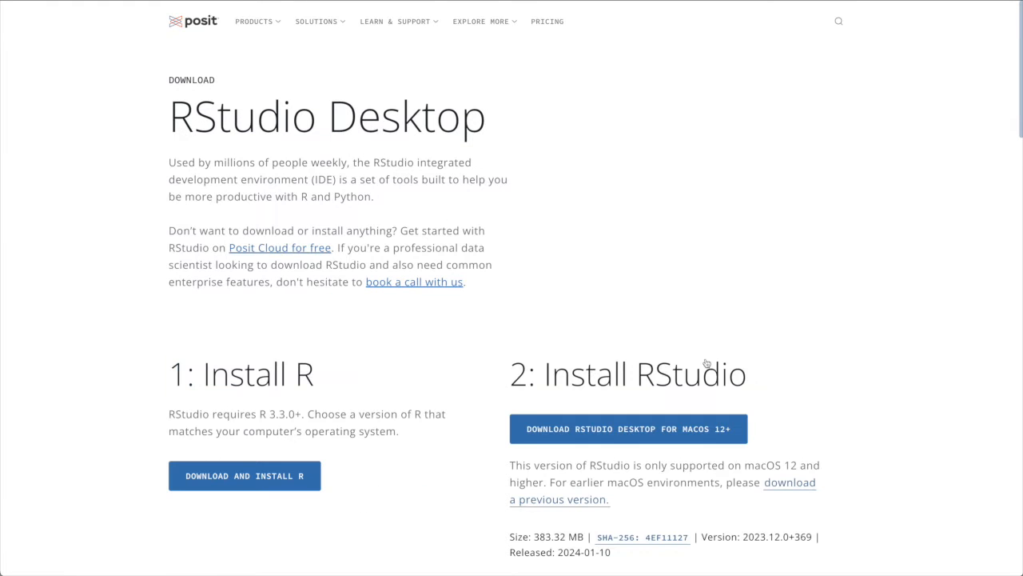
pyautogui.scroll(-3)
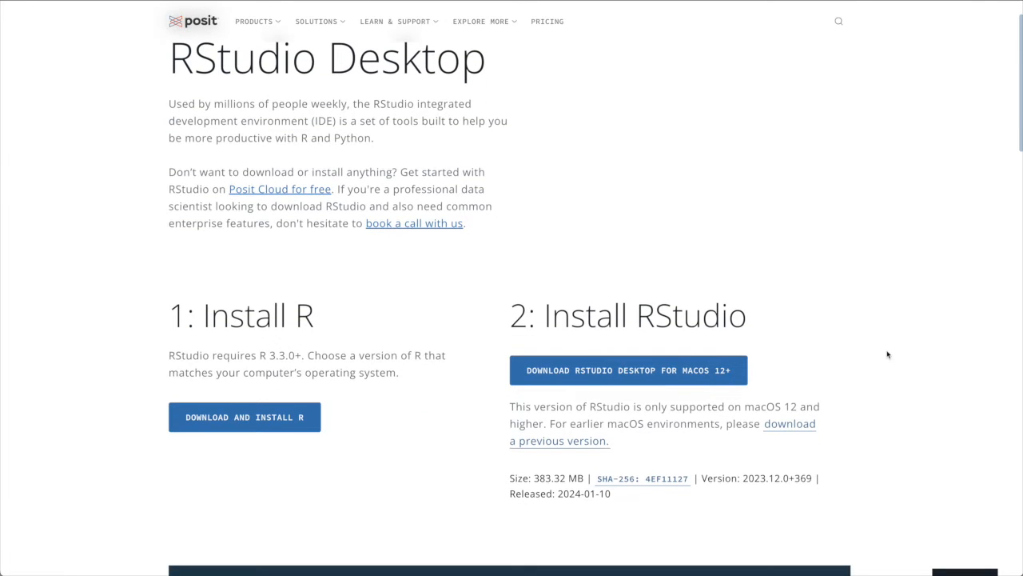
pyautogui.click(243, 415)
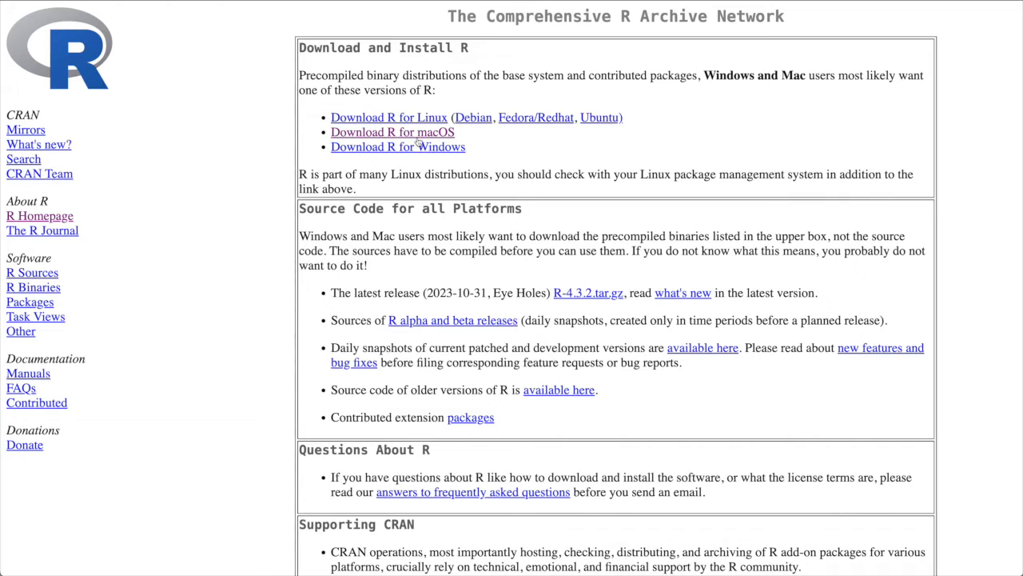
# - Download the R-4.3.2-arm64.pkg installer for Apple silicon from CRAN's R for macOS page
pyautogui.click(392, 132)
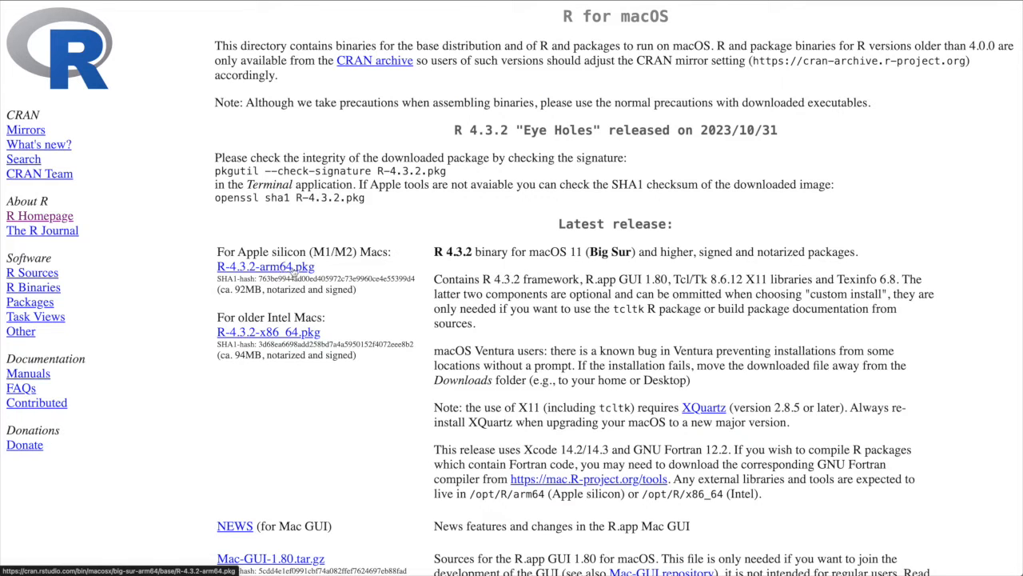
pyautogui.click(268, 331)
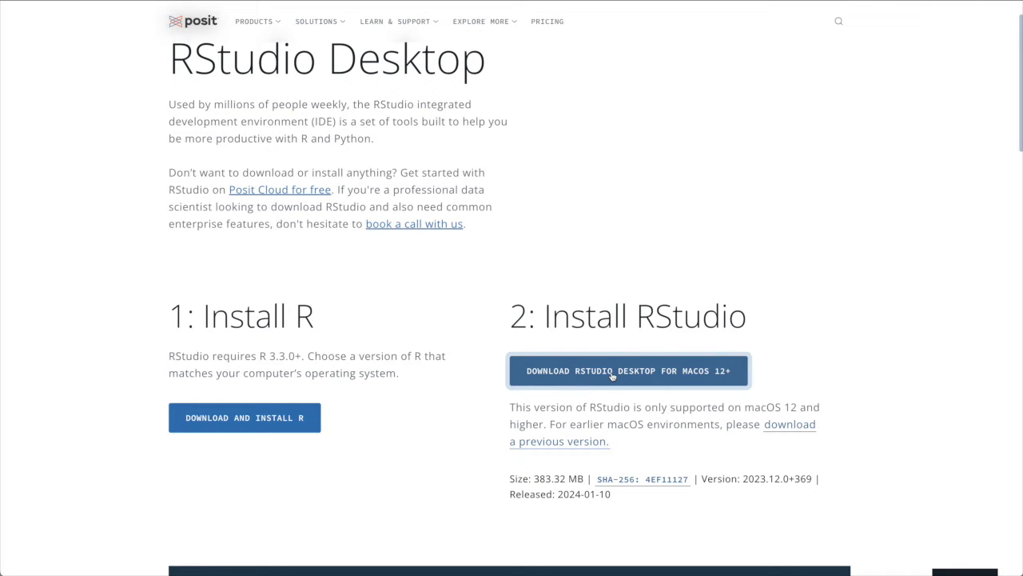
# - Download the RStudio Desktop installer for macOS 12+ from Posit's download page
pyautogui.click(627, 371)
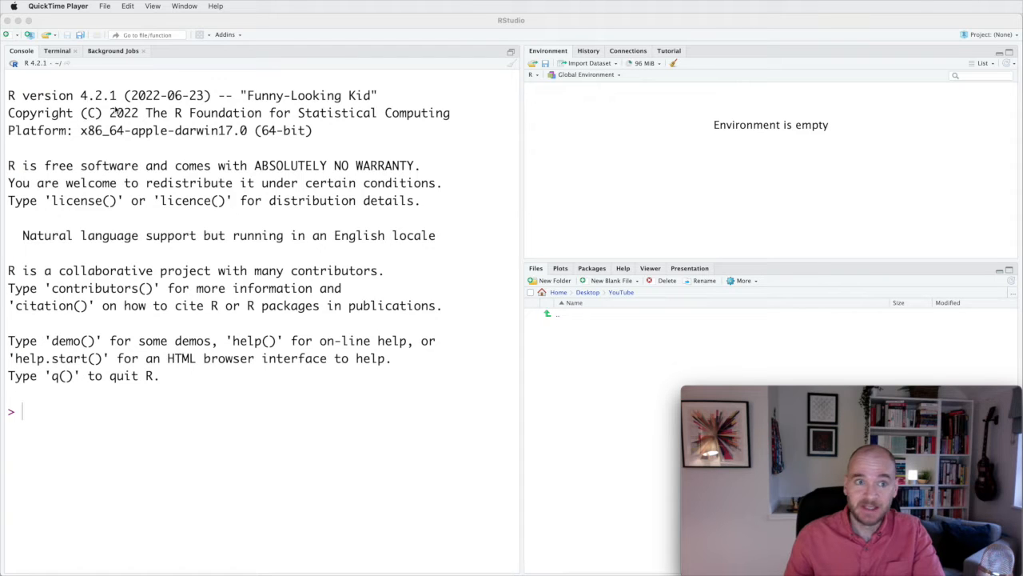
pyautogui.moveTo(175, 112)
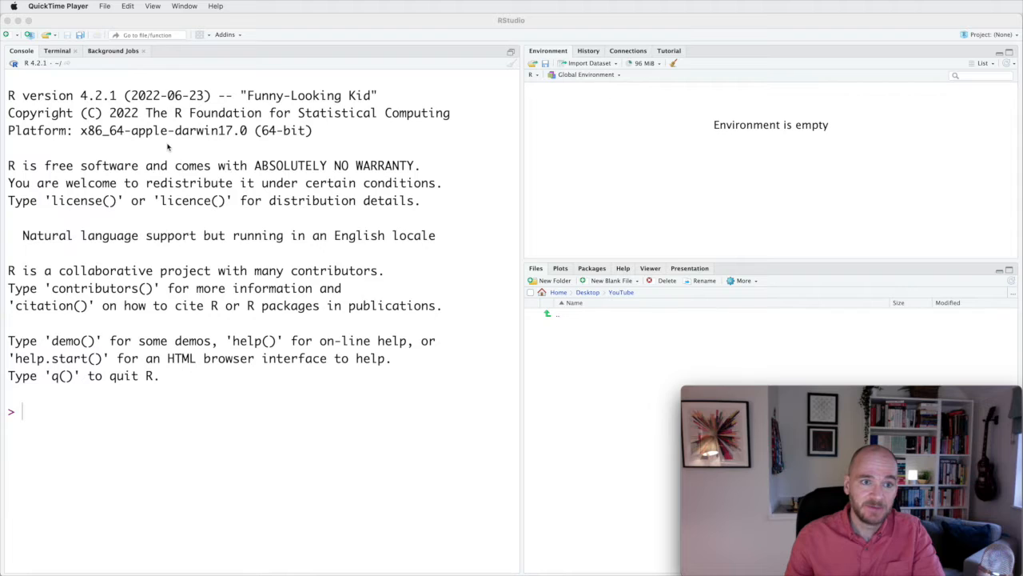
pyautogui.moveTo(169, 251)
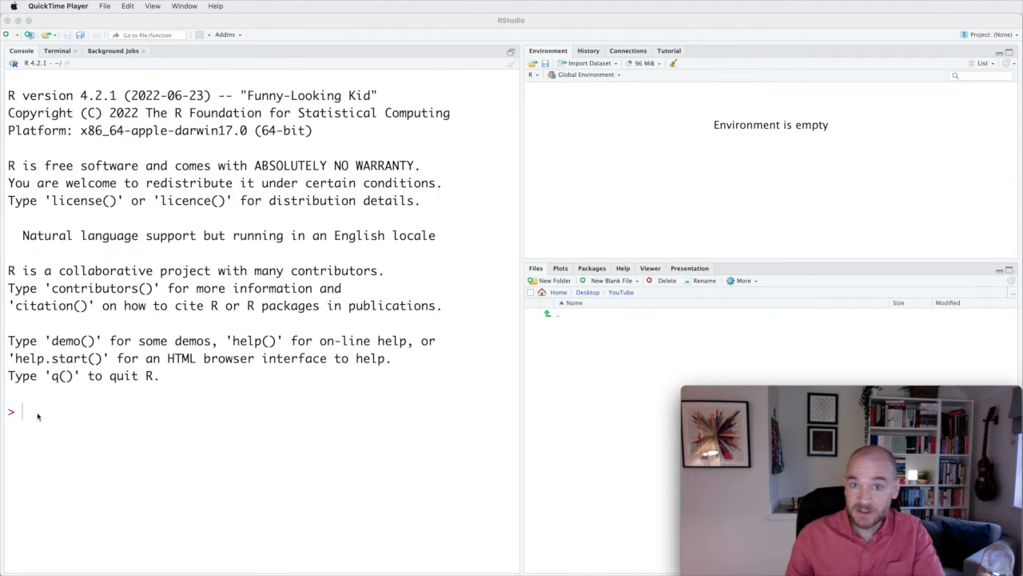
pyautogui.moveTo(46, 414)
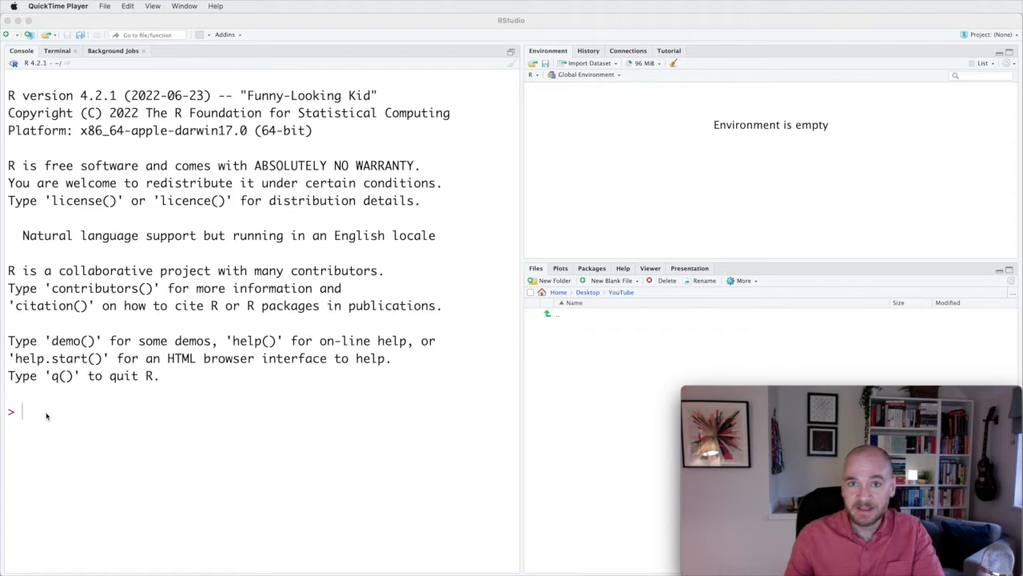
# - Evaluate 2+2 in the console so it returns 4
pyautogui.click(45, 411)
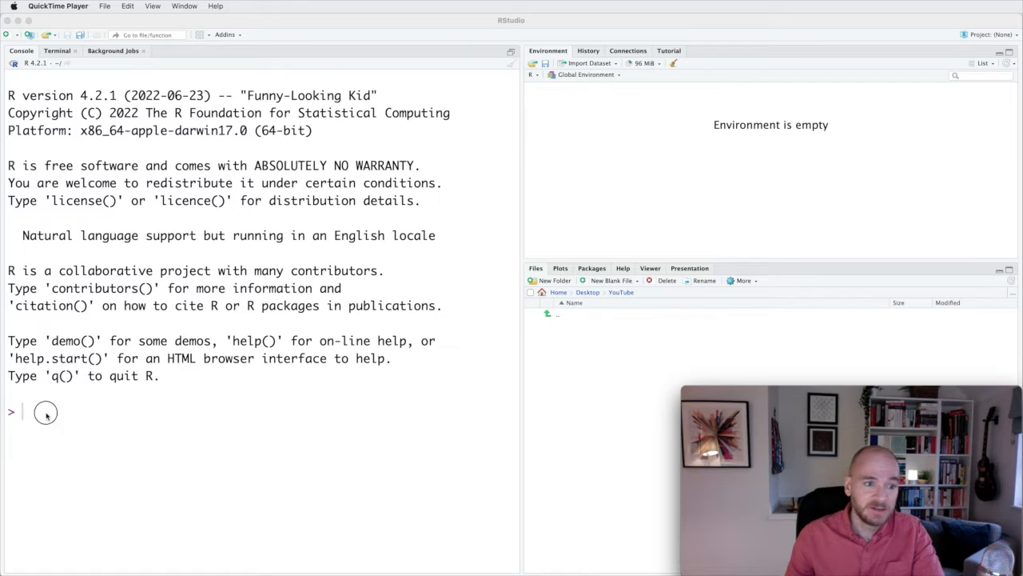
pyautogui.write('2+2')
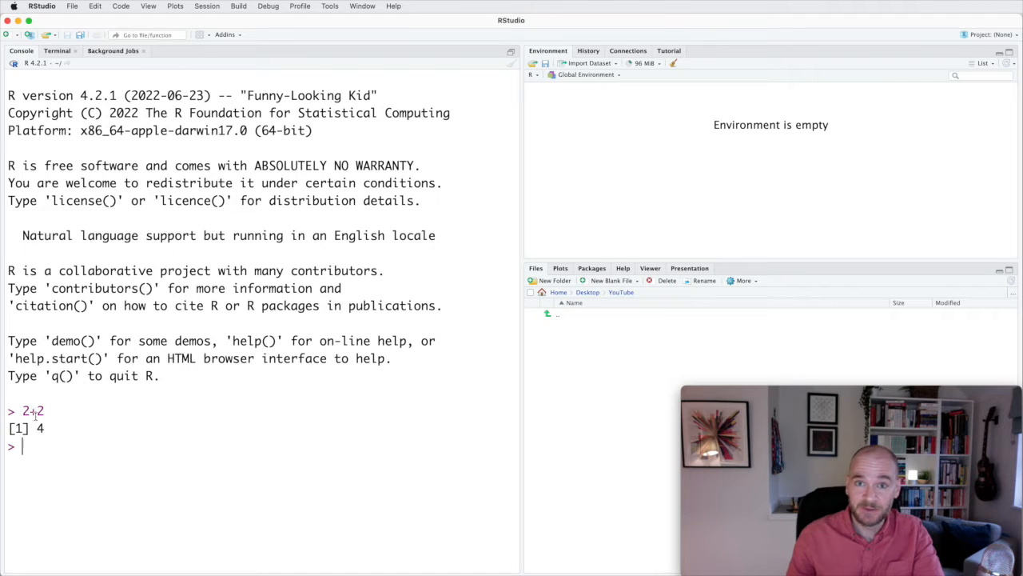
pyautogui.moveTo(647, 182)
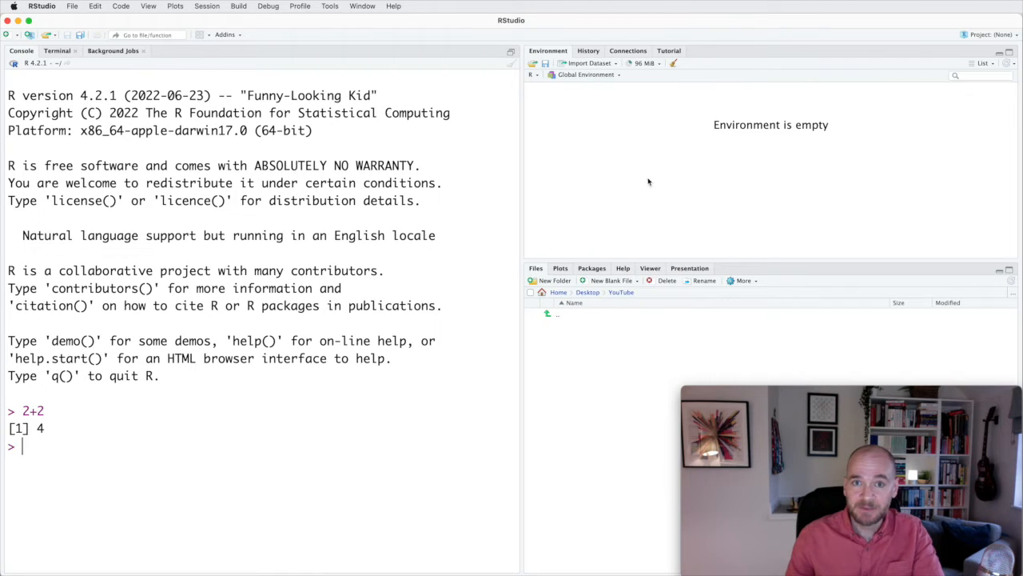
pyautogui.moveTo(723, 167)
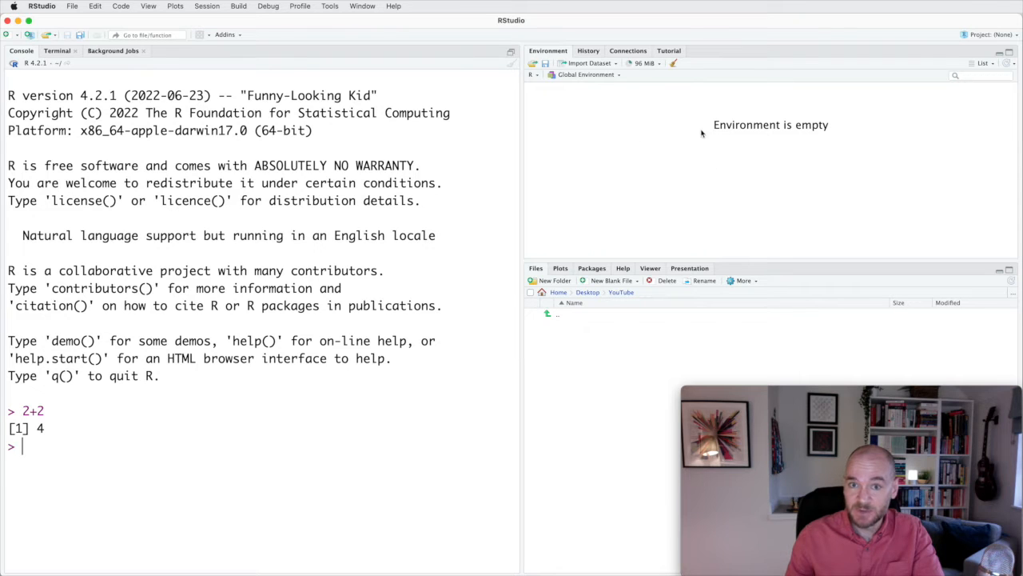
pyautogui.moveTo(701, 168)
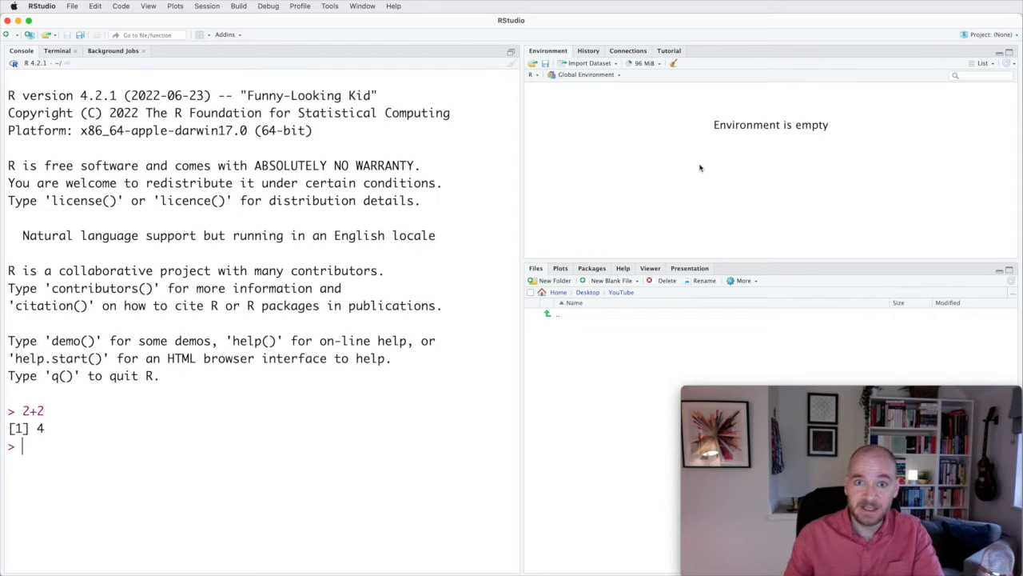
pyautogui.moveTo(577, 139)
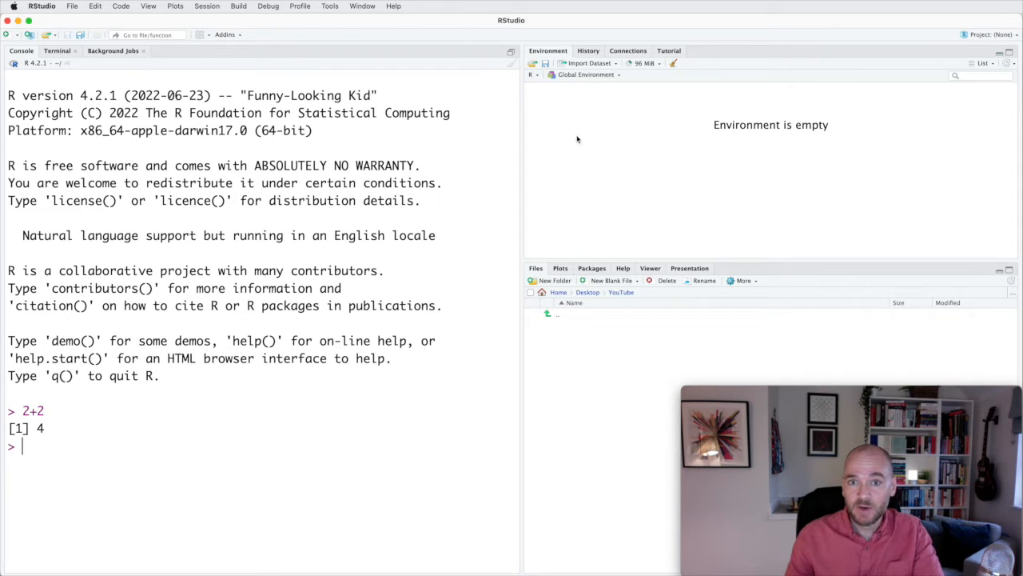
pyautogui.moveTo(652, 144)
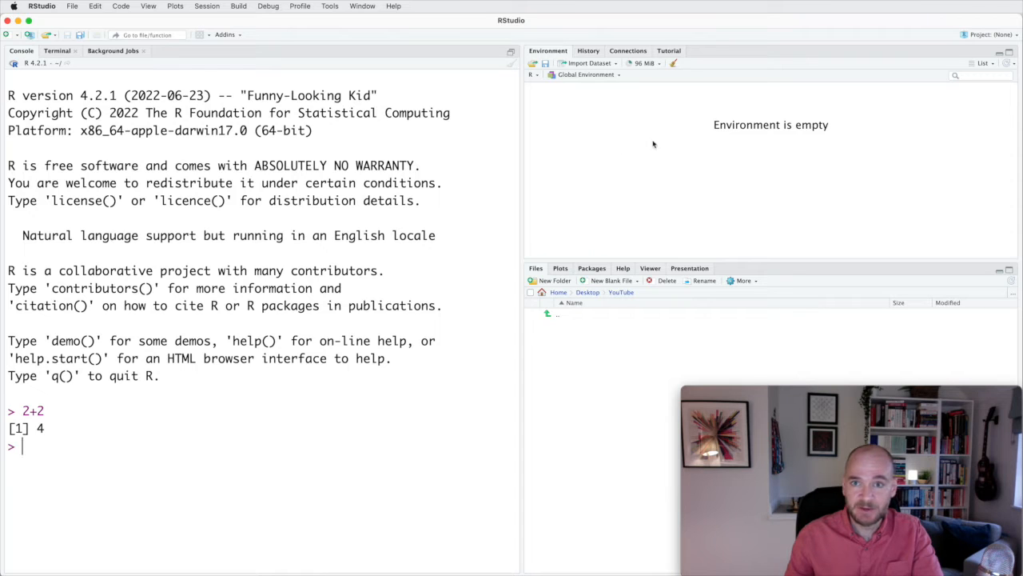
pyautogui.moveTo(611, 121)
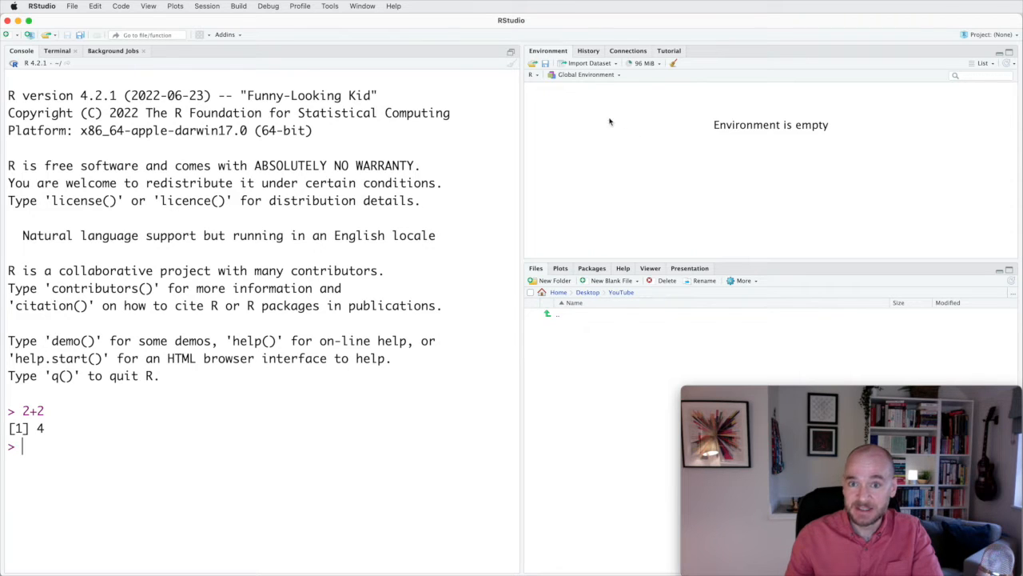
pyautogui.moveTo(595, 62)
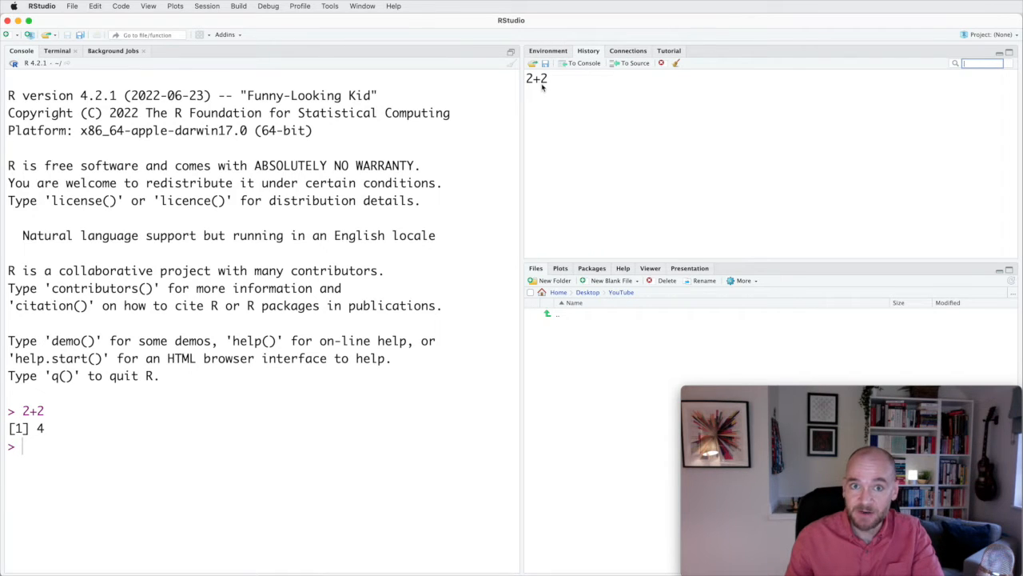
# - View the Connections list, then the Tutorial view showing the learnr package is required
pyautogui.click(627, 49)
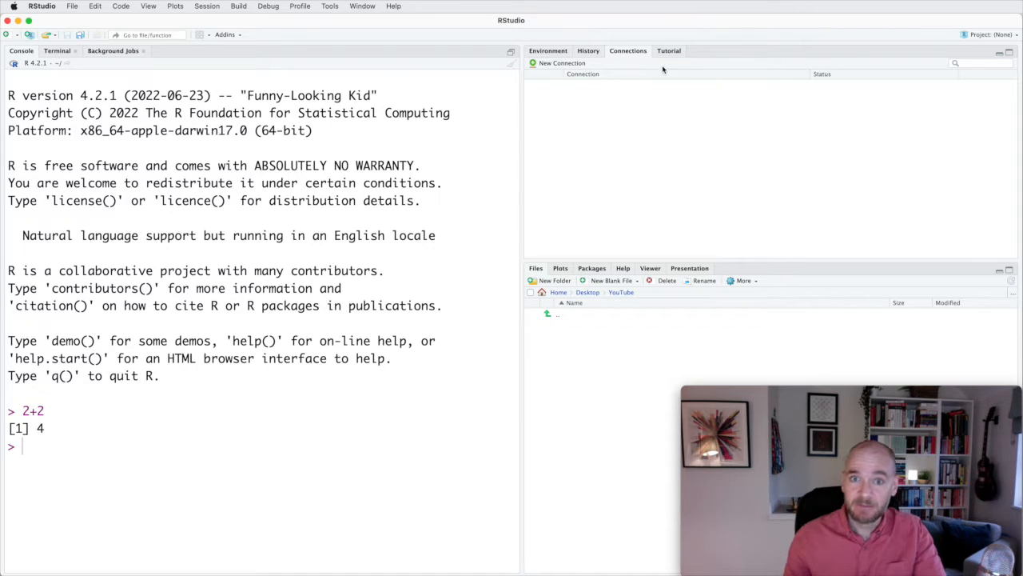
pyautogui.click(669, 50)
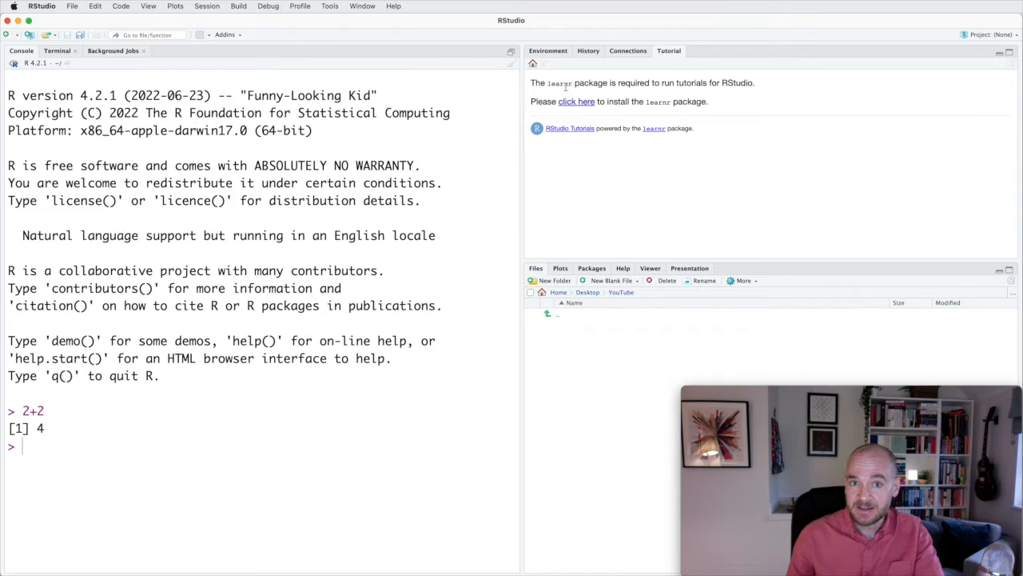
pyautogui.moveTo(564, 90)
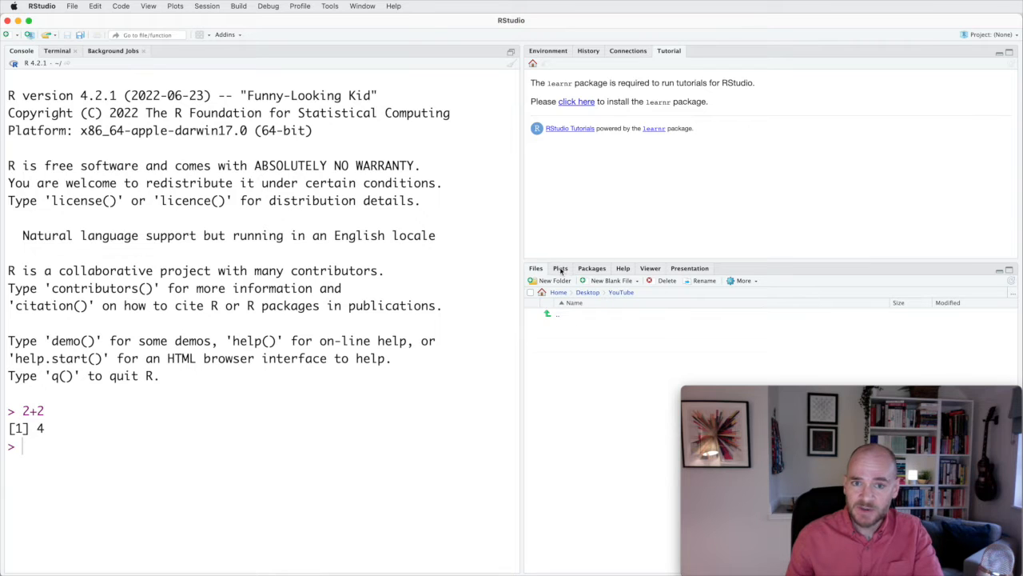
# - Switch the lower-right pane through Plots and Packages to Help showing the mean documentation
pyautogui.click(559, 269)
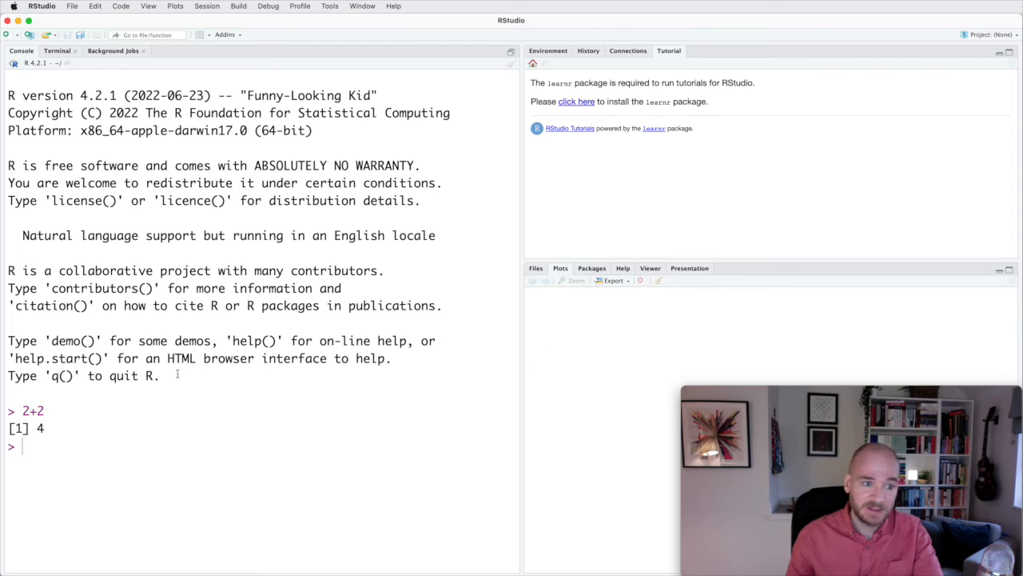
pyautogui.write('plot(rnorm(1000')
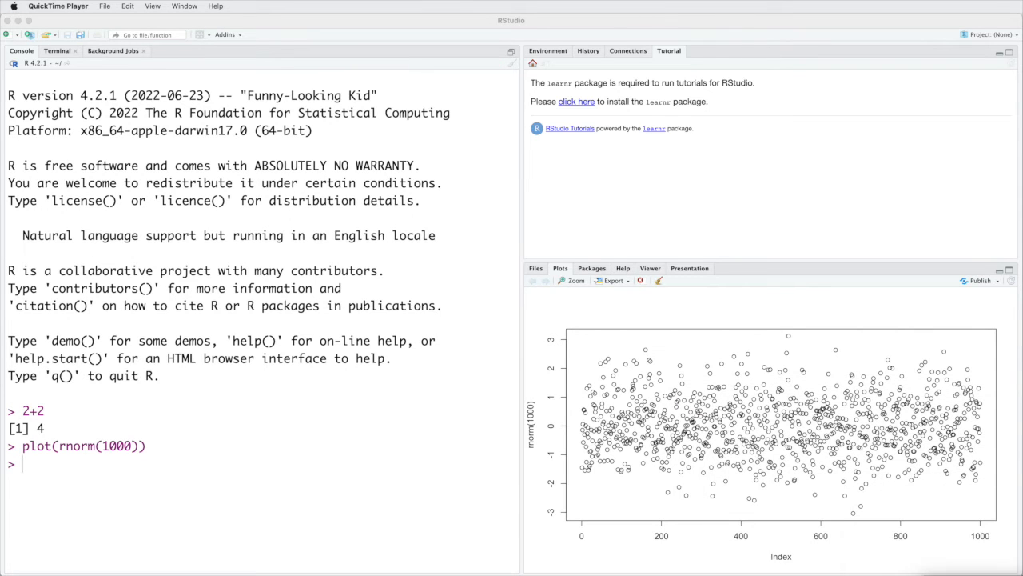
pyautogui.moveTo(626, 358)
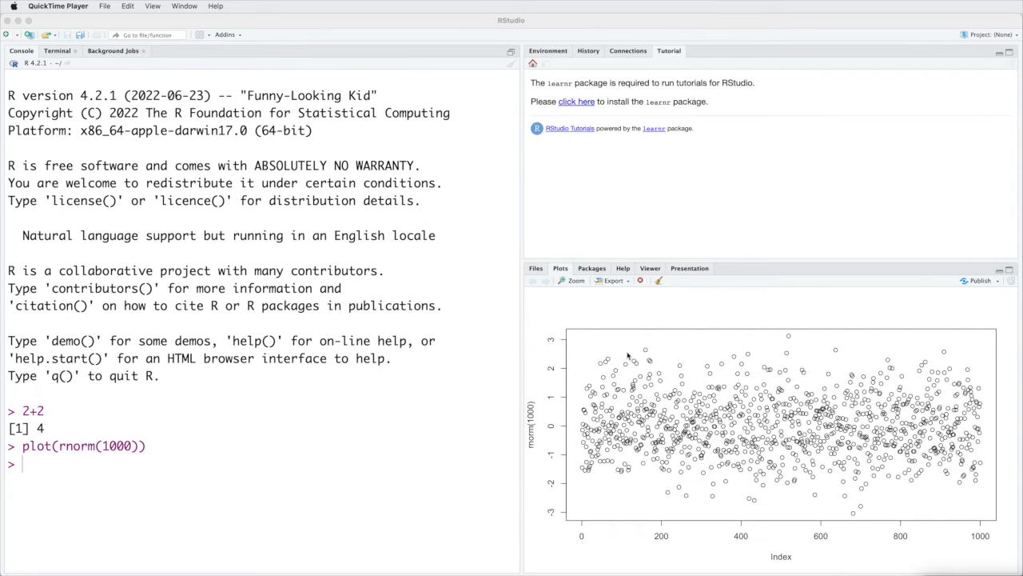
pyautogui.moveTo(710, 521)
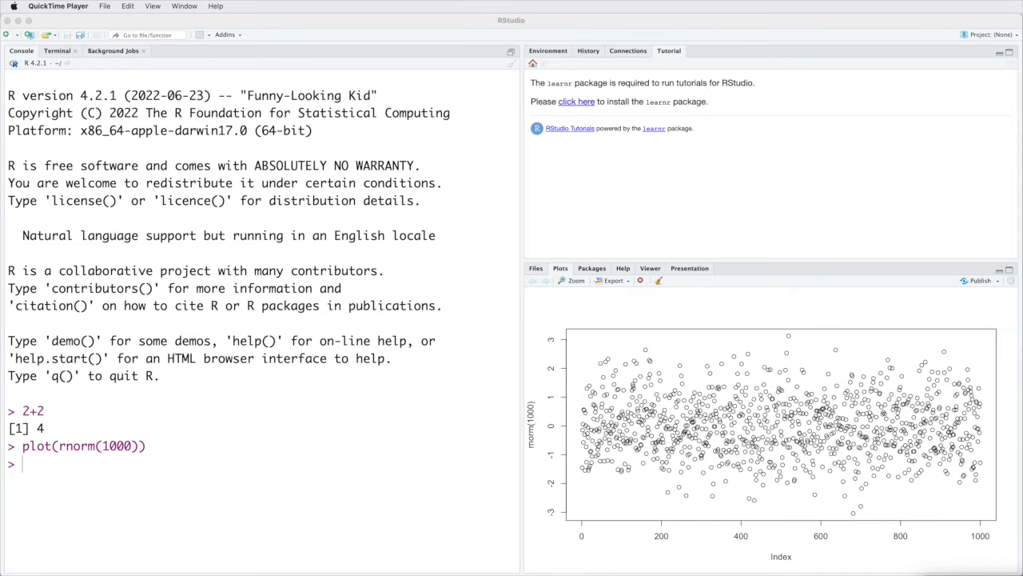
pyautogui.click(592, 268)
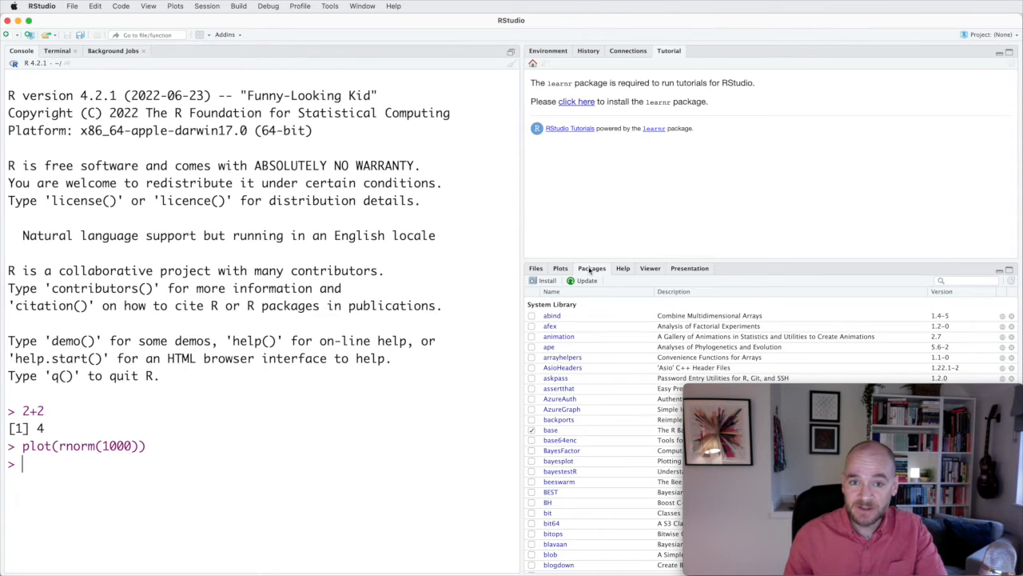
pyautogui.click(624, 269)
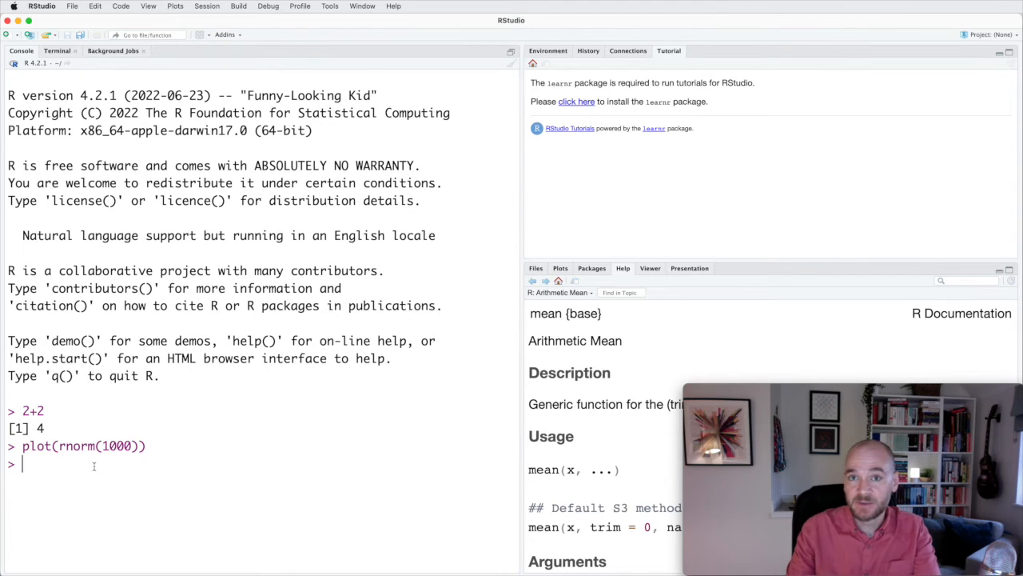
# - Run ?mean in the console and scroll the help page down to the Arguments section
pyautogui.write('?mean')
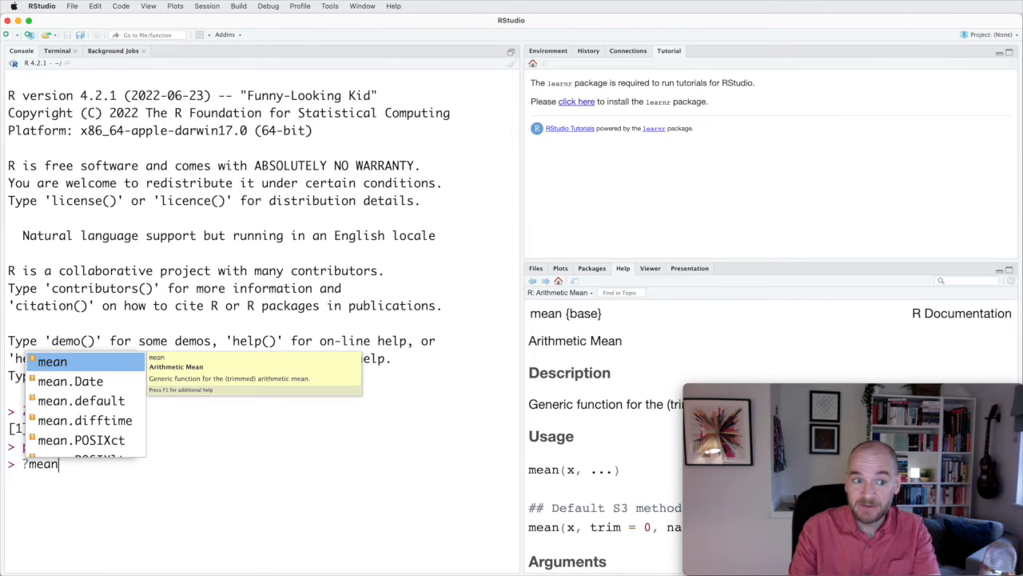
pyautogui.press('Return')
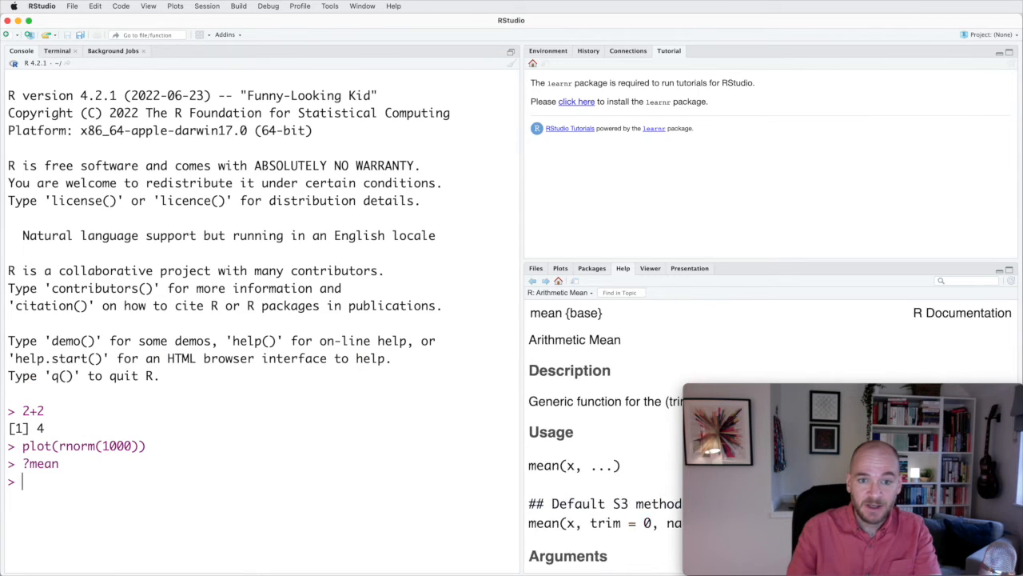
pyautogui.scroll(-3)
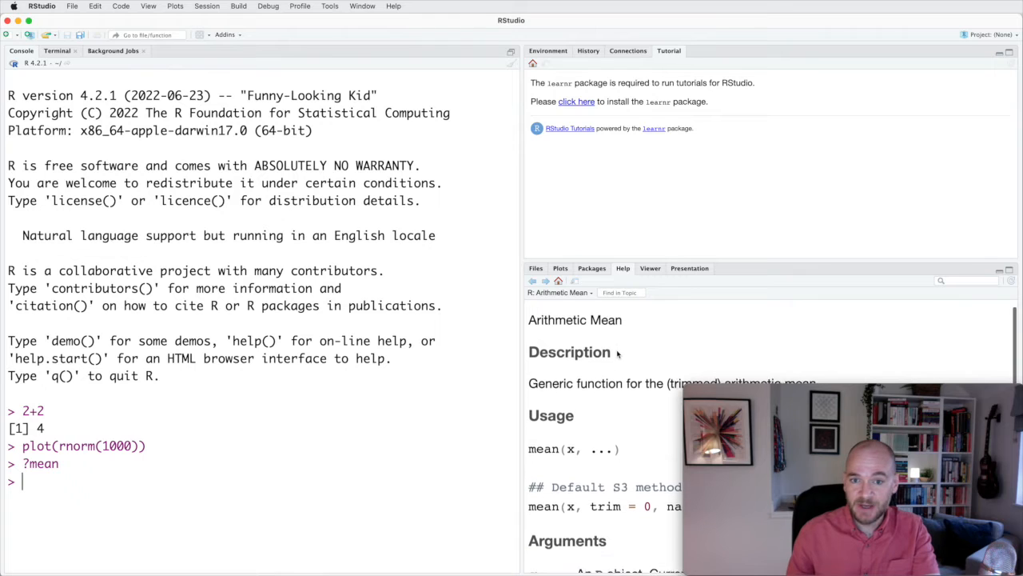
pyautogui.scroll(-3)
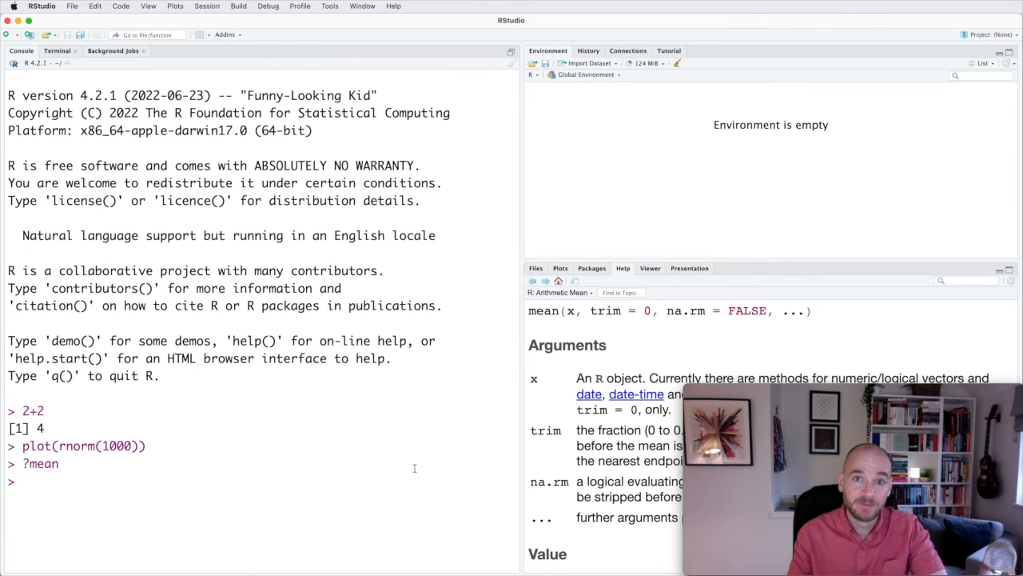
pyautogui.moveTo(343, 32)
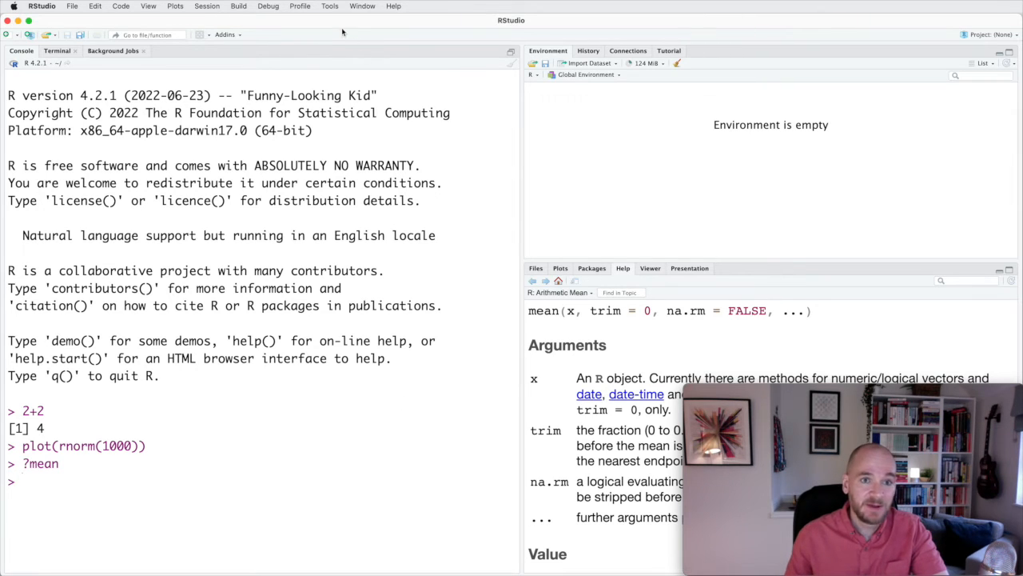
# - Reach the Appearance settings in Tools › Global Options
pyautogui.click(330, 6)
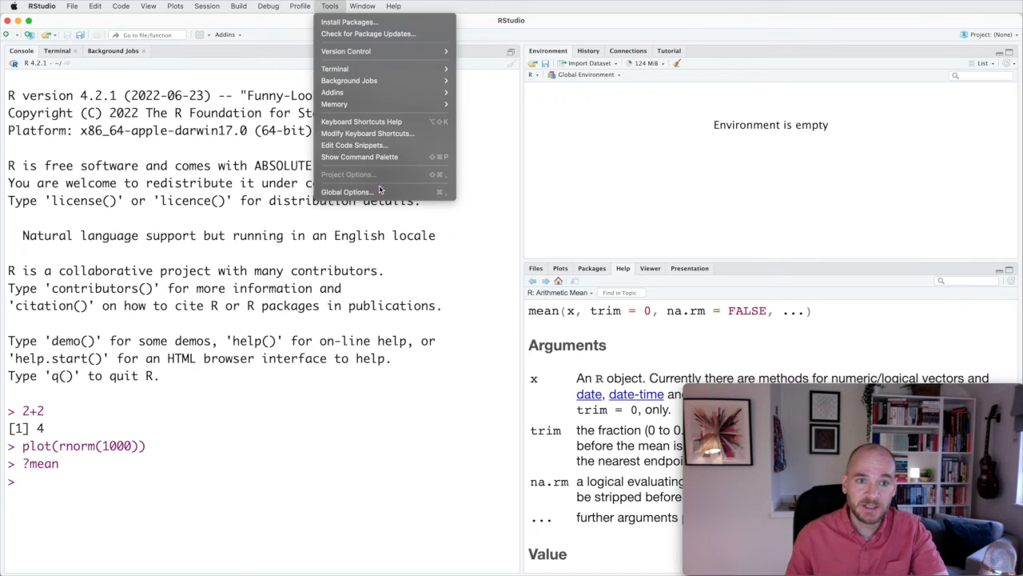
pyautogui.moveTo(345, 192)
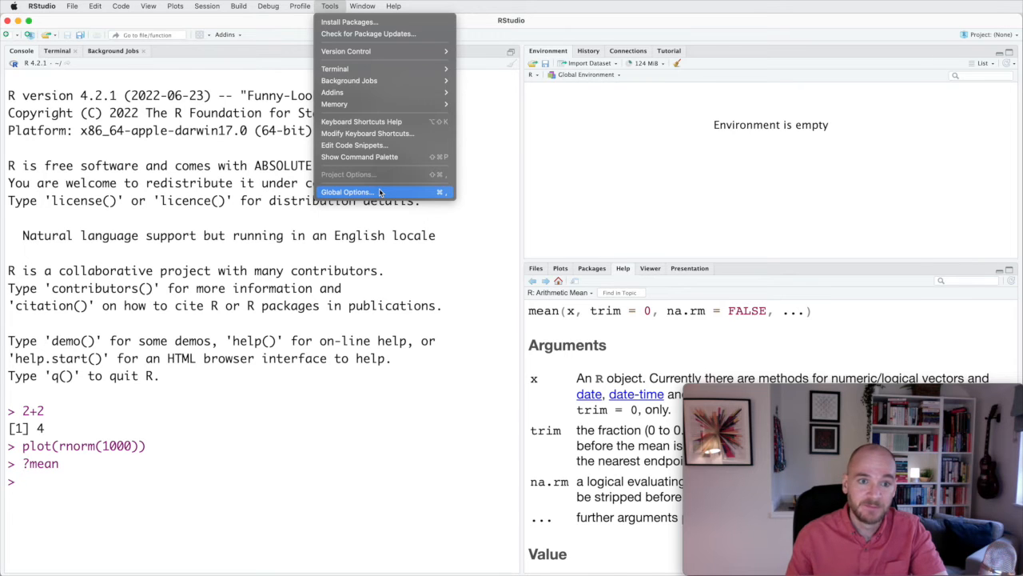
pyautogui.click(345, 192)
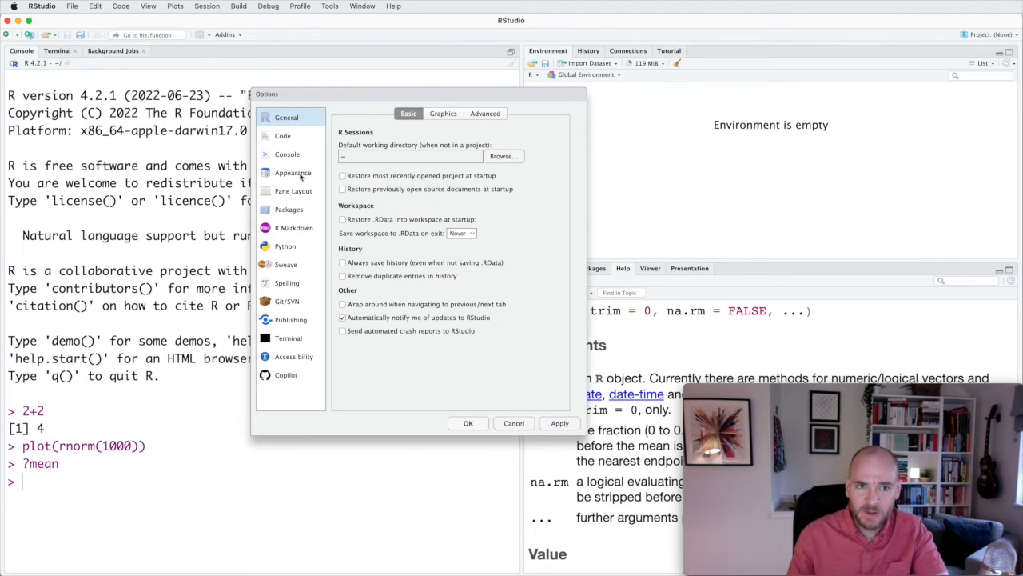
pyautogui.click(292, 173)
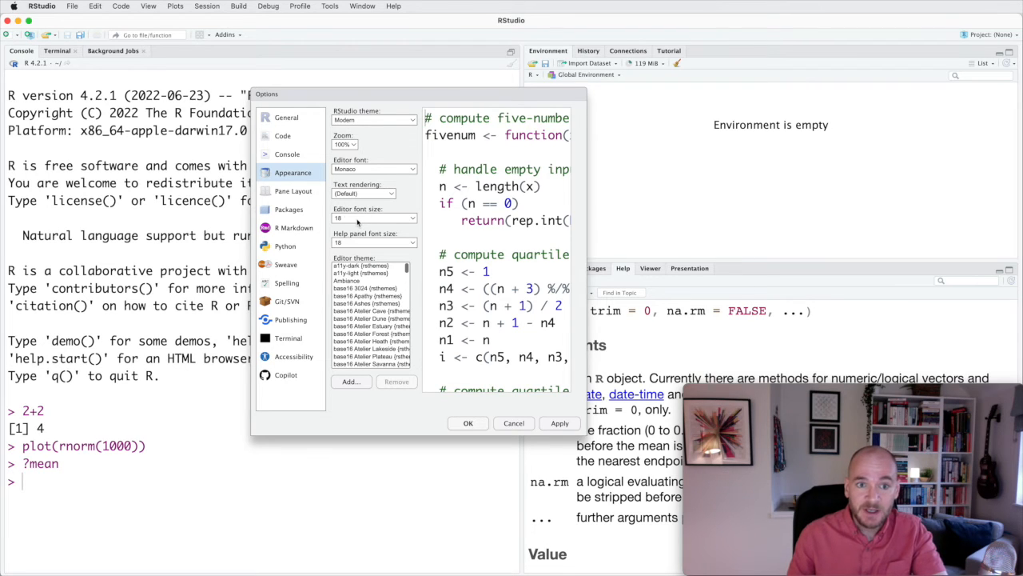
pyautogui.click(371, 218)
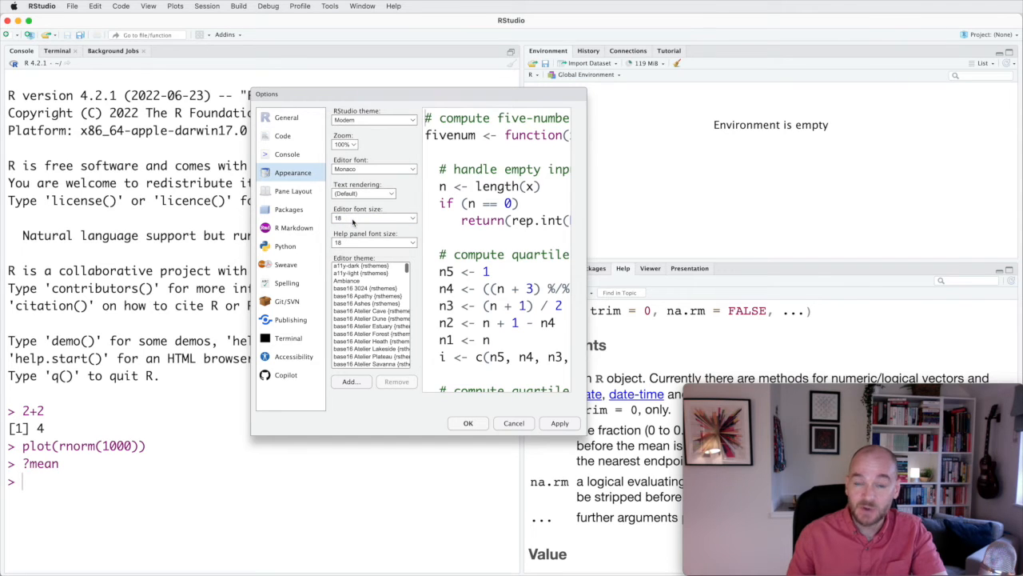
pyautogui.moveTo(371, 246)
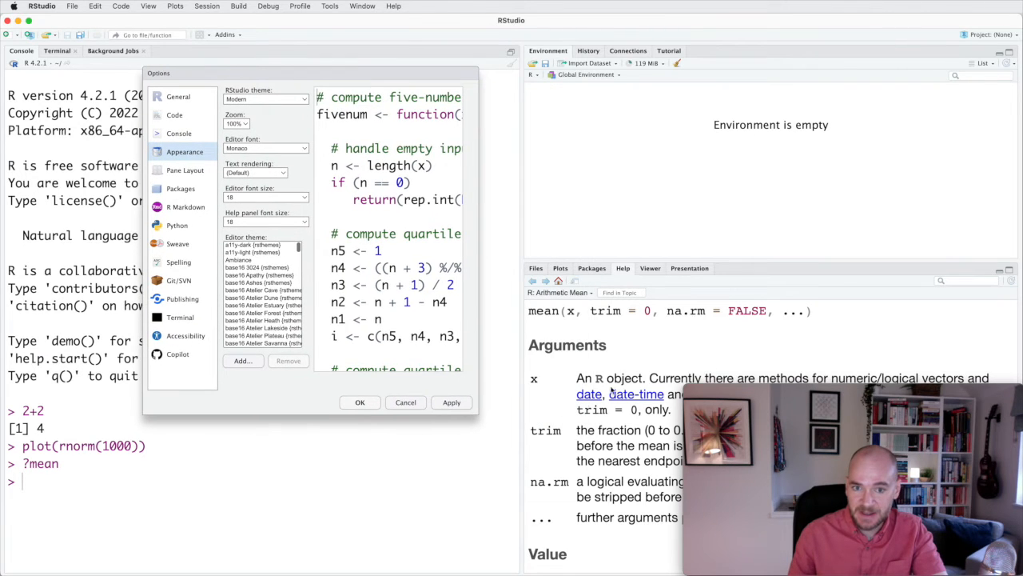
pyautogui.moveTo(582, 379)
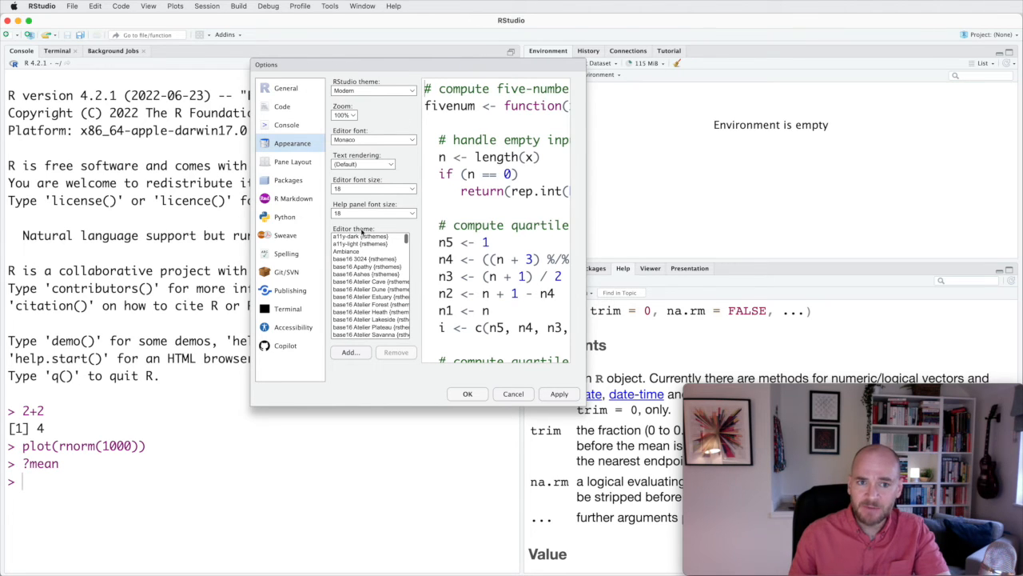
# - Preview several light and dark base16 editor themes, then choose Dracula
pyautogui.click(359, 243)
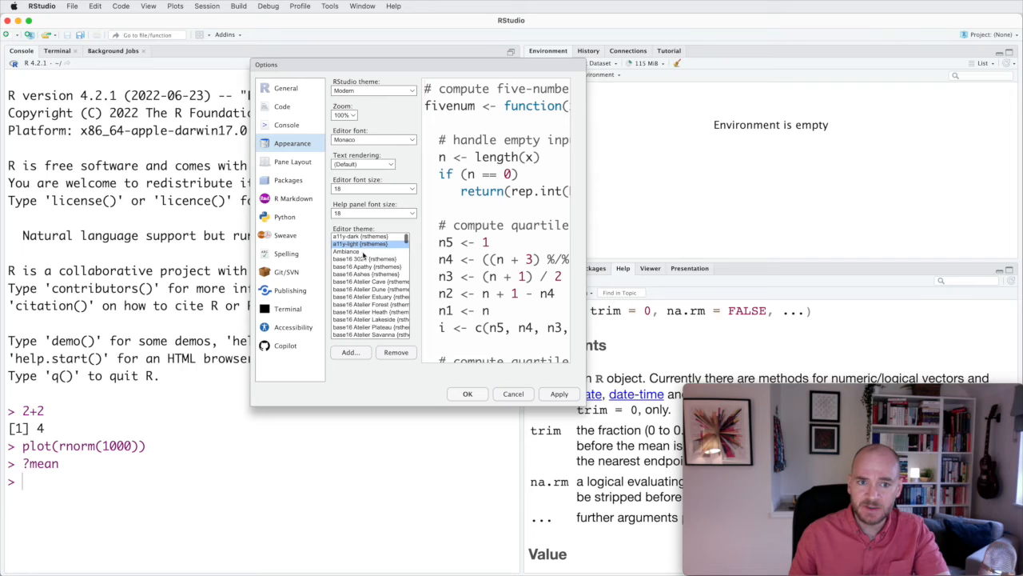
pyautogui.click(365, 250)
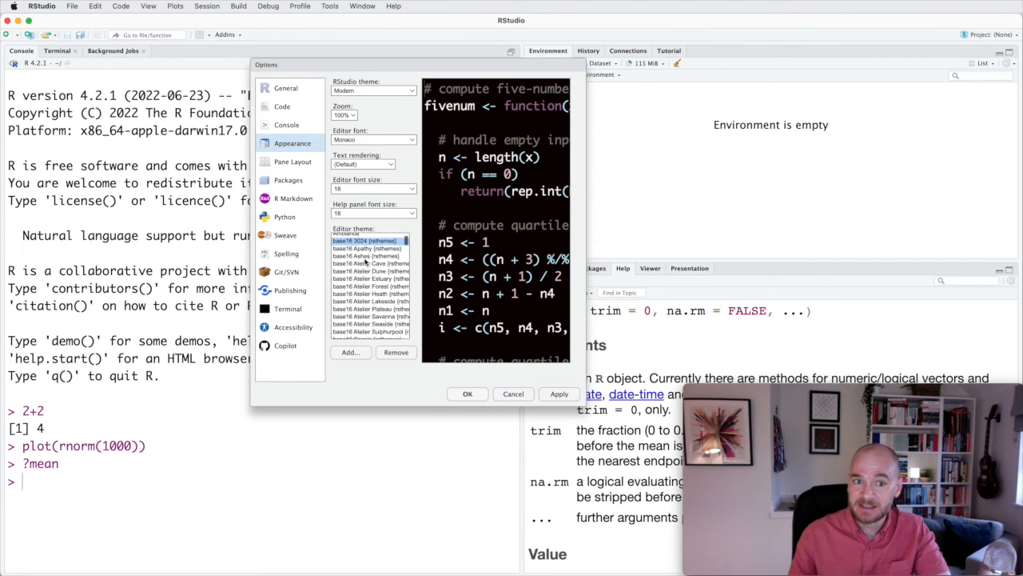
pyautogui.scroll(-3)
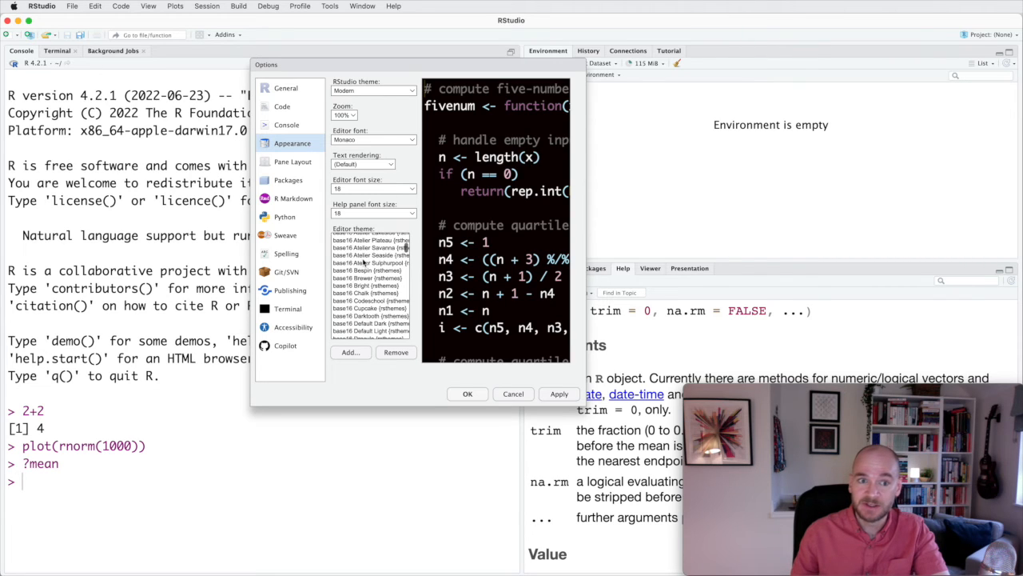
pyautogui.click(369, 248)
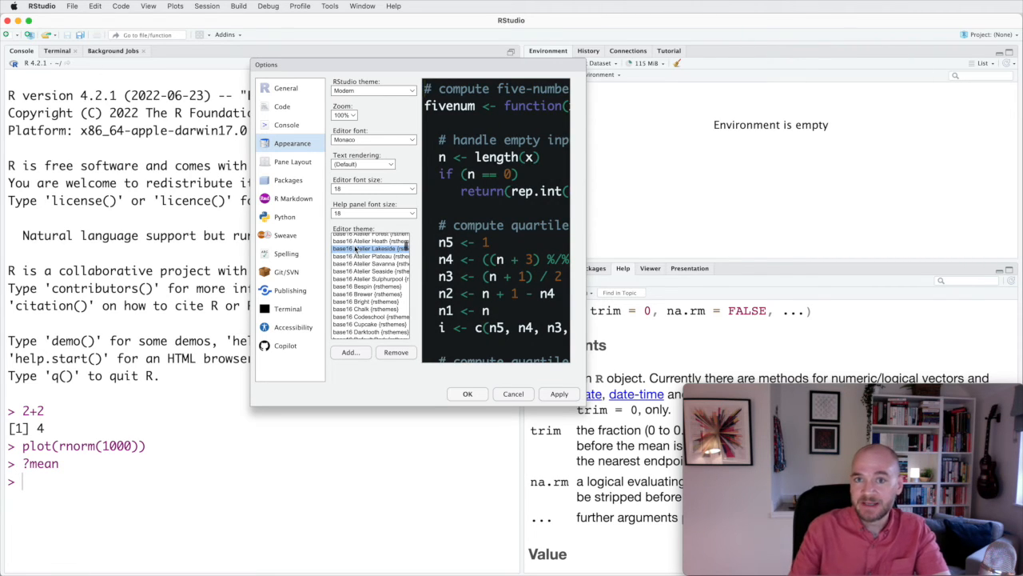
pyautogui.click(371, 278)
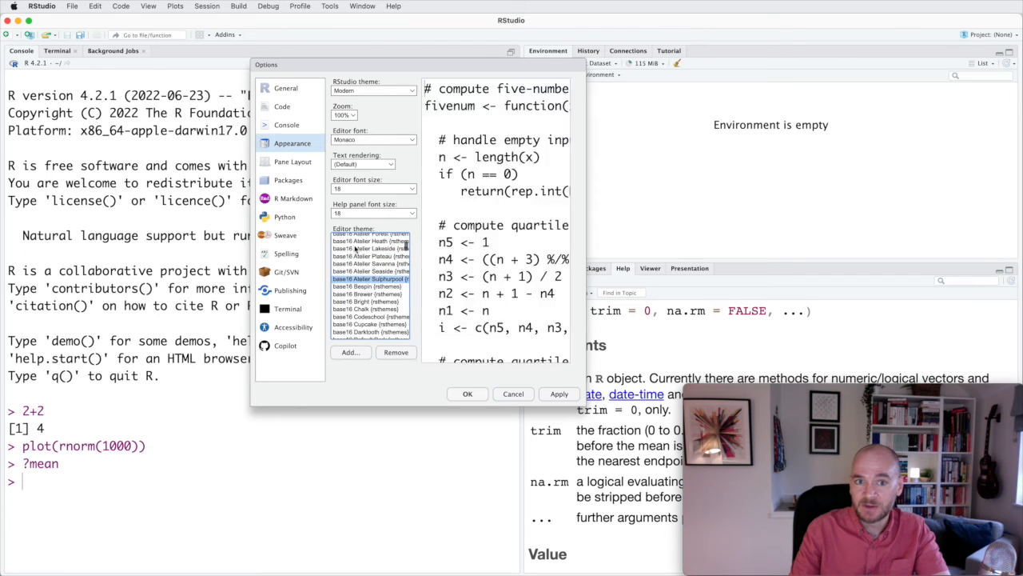
pyautogui.click(365, 301)
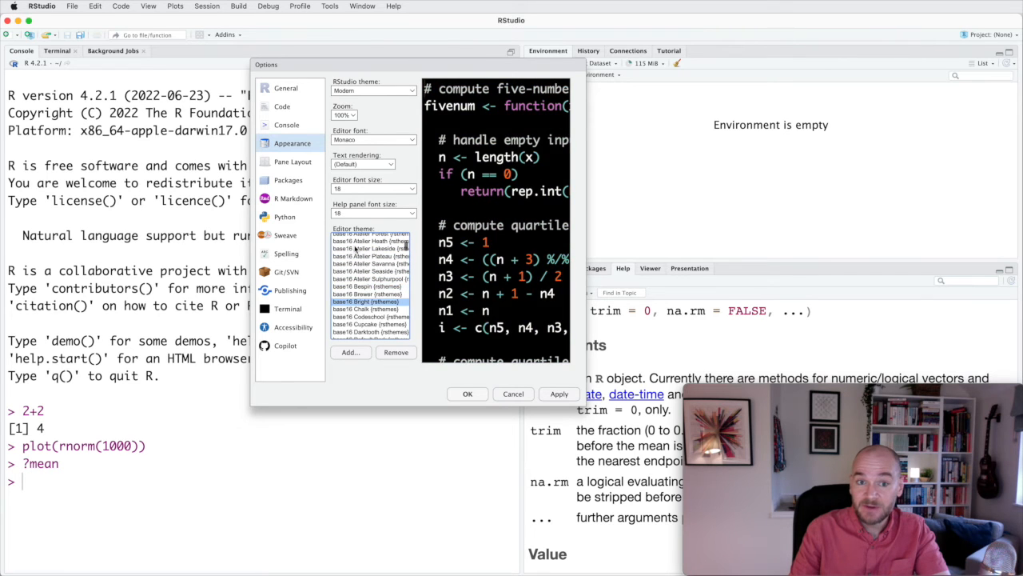
pyautogui.click(370, 323)
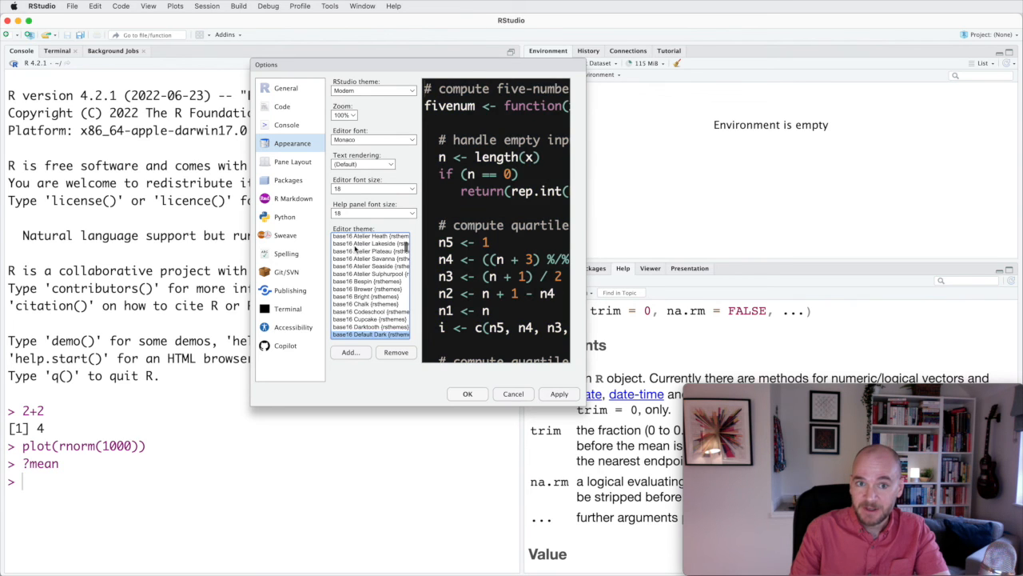
pyautogui.scroll(-3)
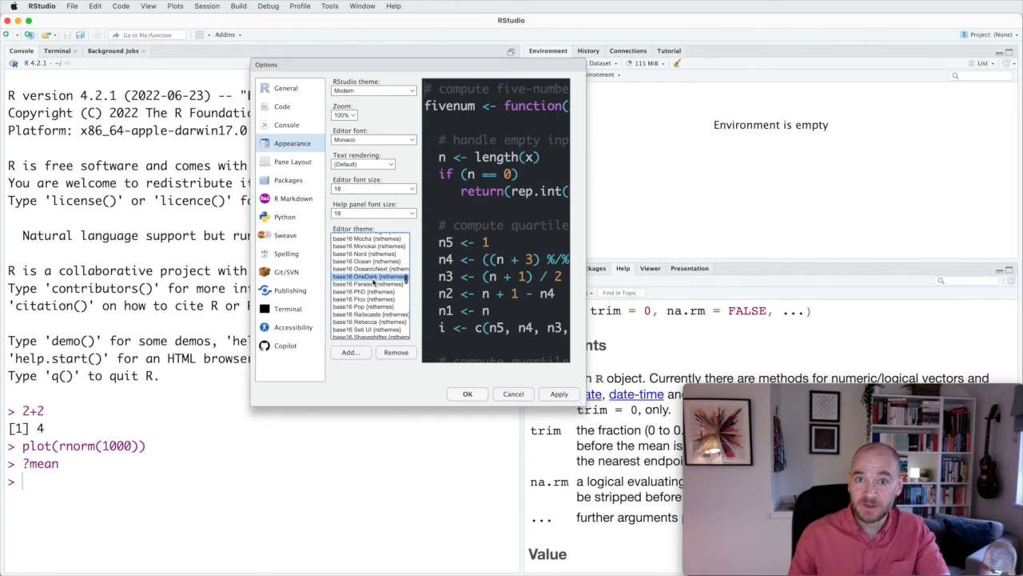
pyautogui.scroll(-3)
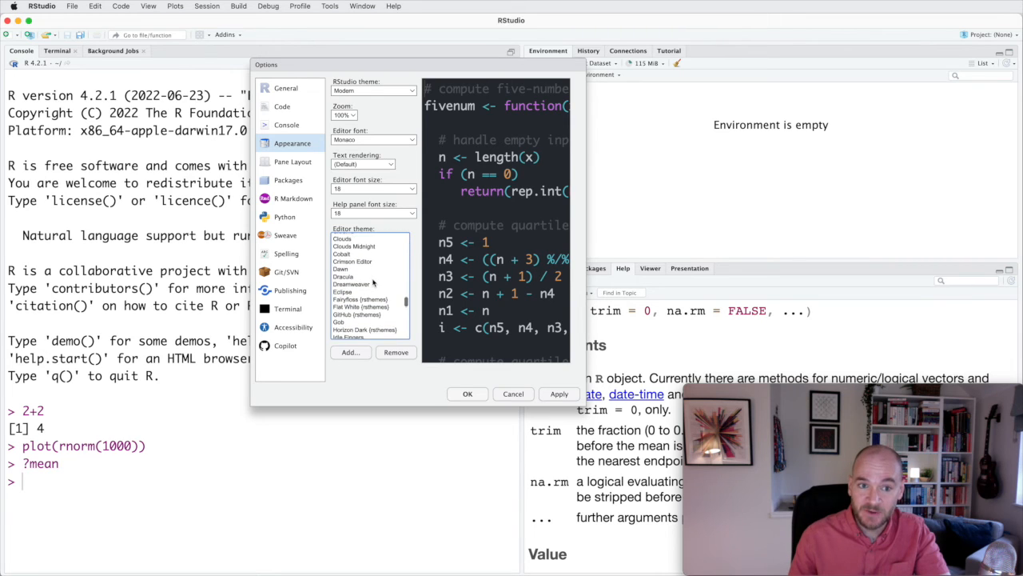
pyautogui.click(342, 275)
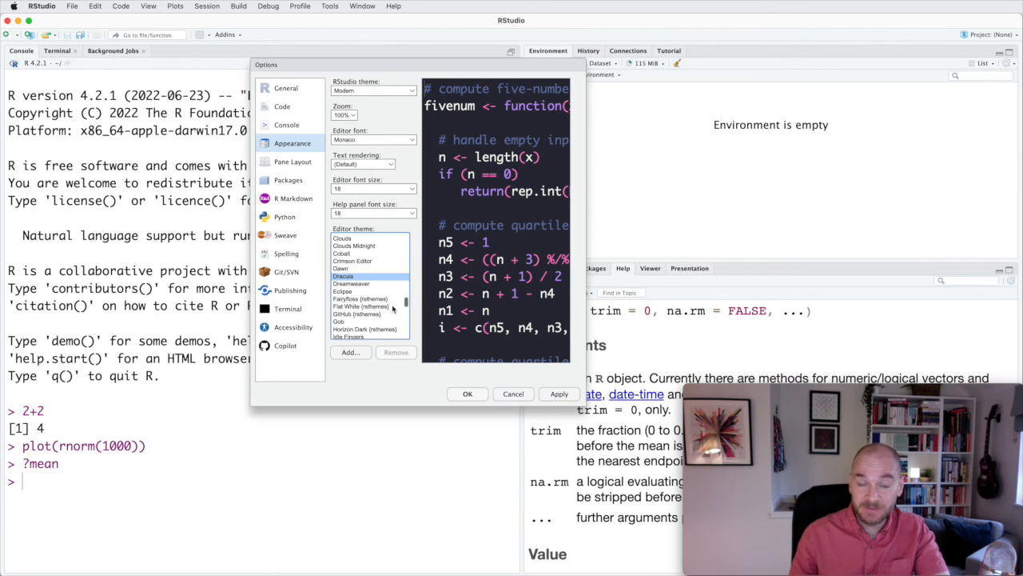
pyautogui.moveTo(529, 237)
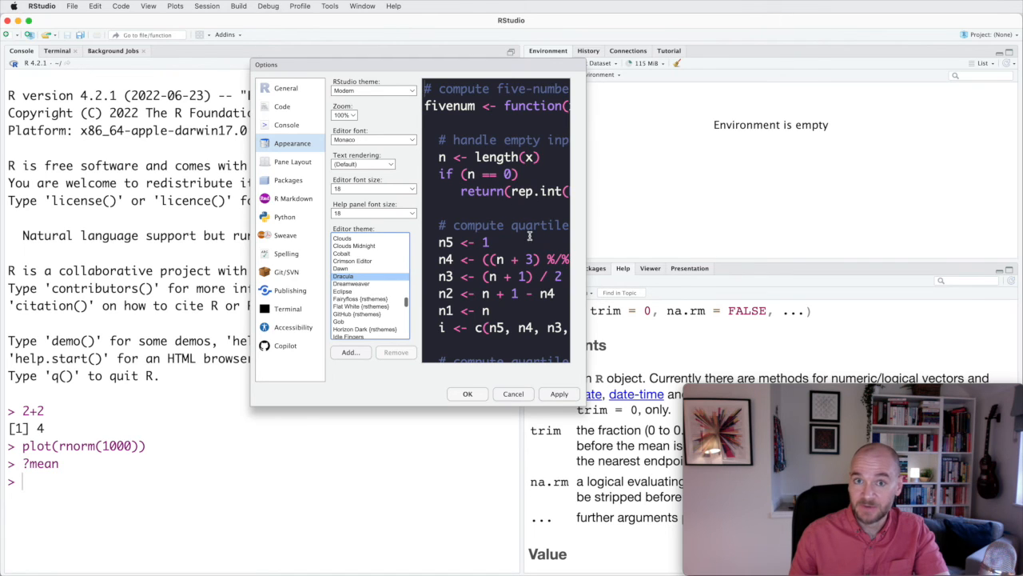